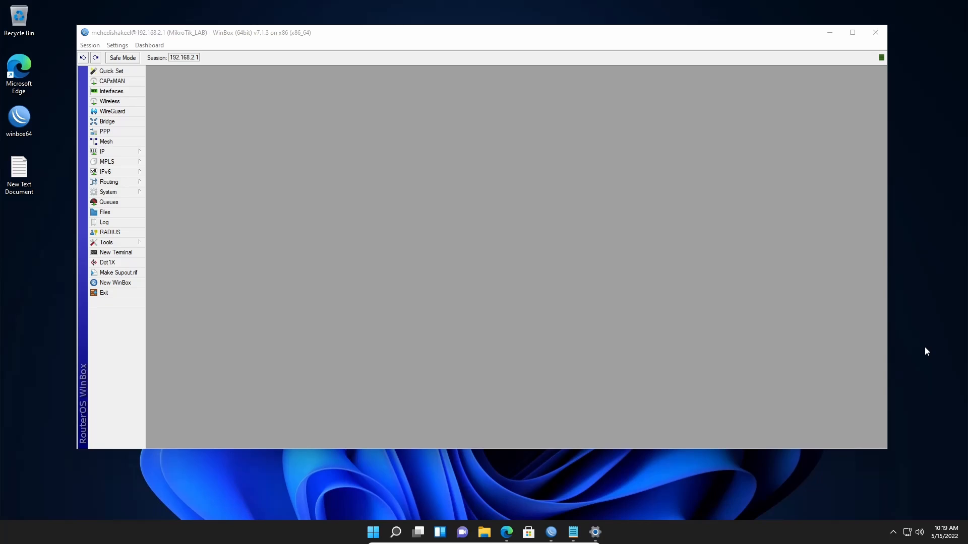
{"action": "mouse_move", "coordinate": [602, 288]}
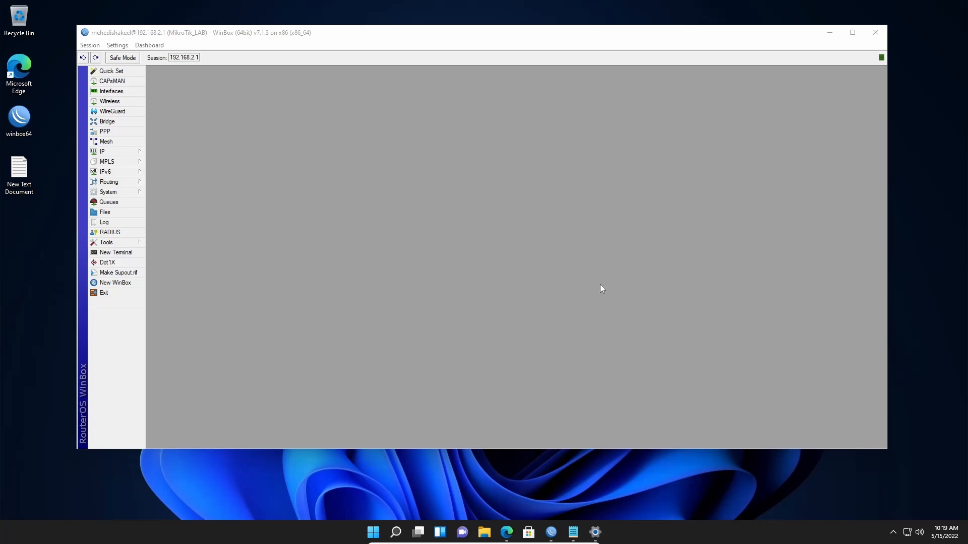
Step: Expand the System menu in the left-hand WinBox sidebar
{"action": "left_click", "coordinate": [108, 192]}
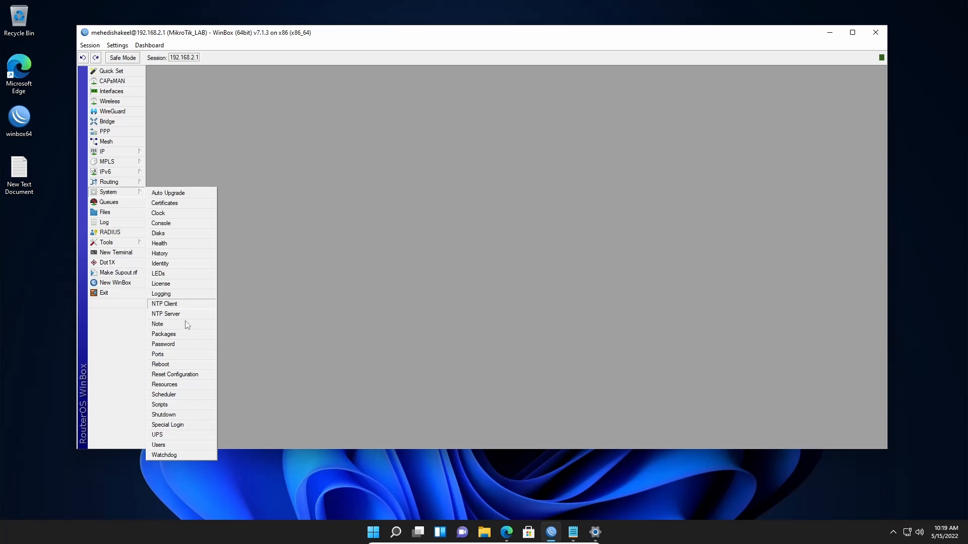
Step: Open System > Scheduler and select the existing Email_Backup schedule
{"action": "left_click", "coordinate": [163, 394]}
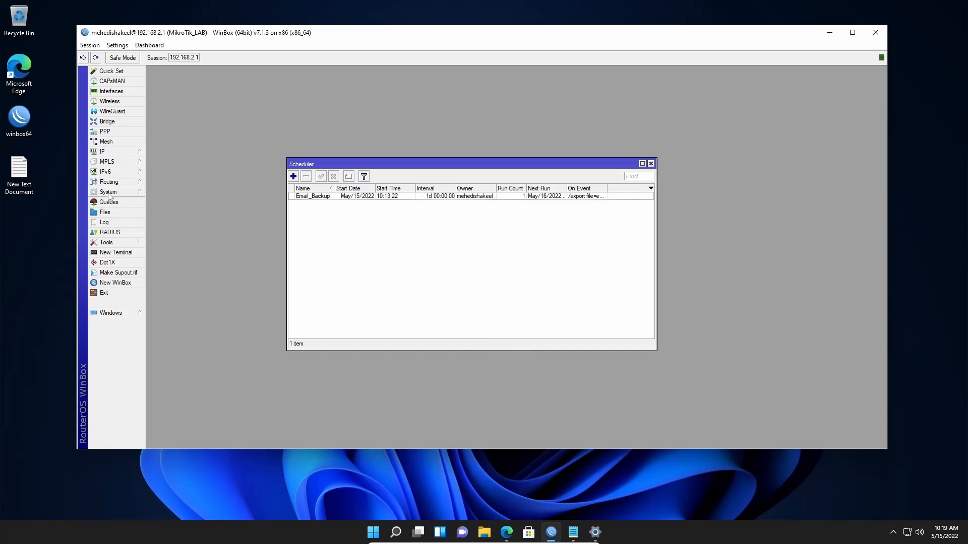
{"action": "left_click", "coordinate": [108, 193]}
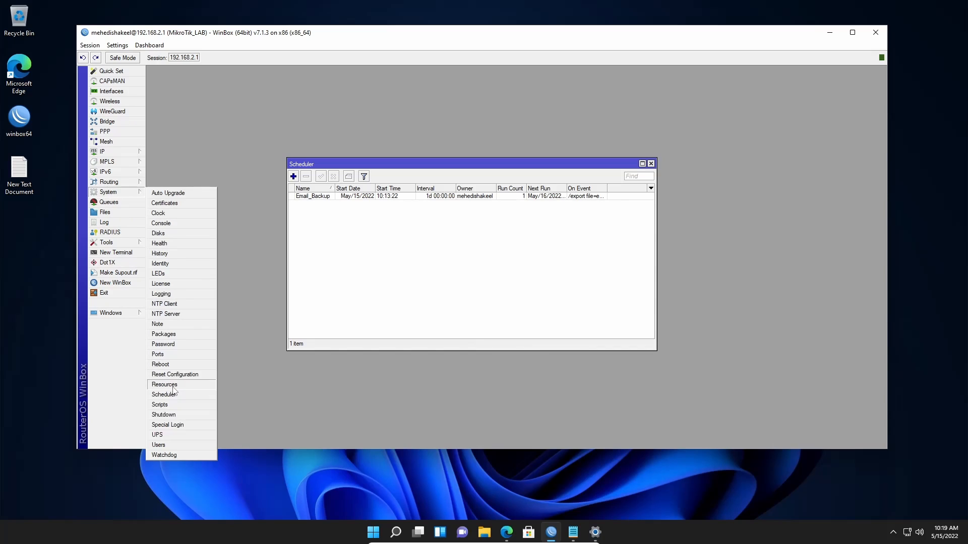
{"action": "left_click", "coordinate": [480, 282]}
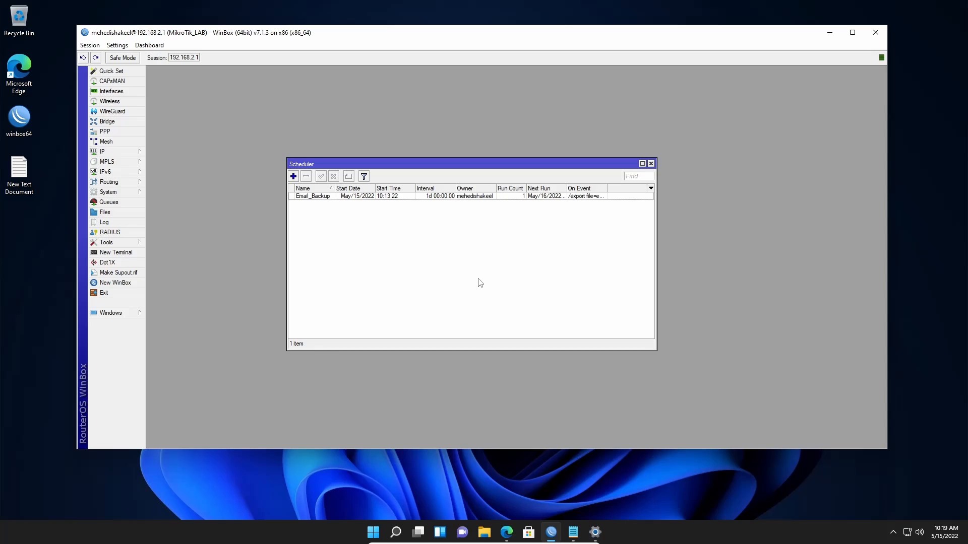
{"action": "left_click", "coordinate": [311, 196]}
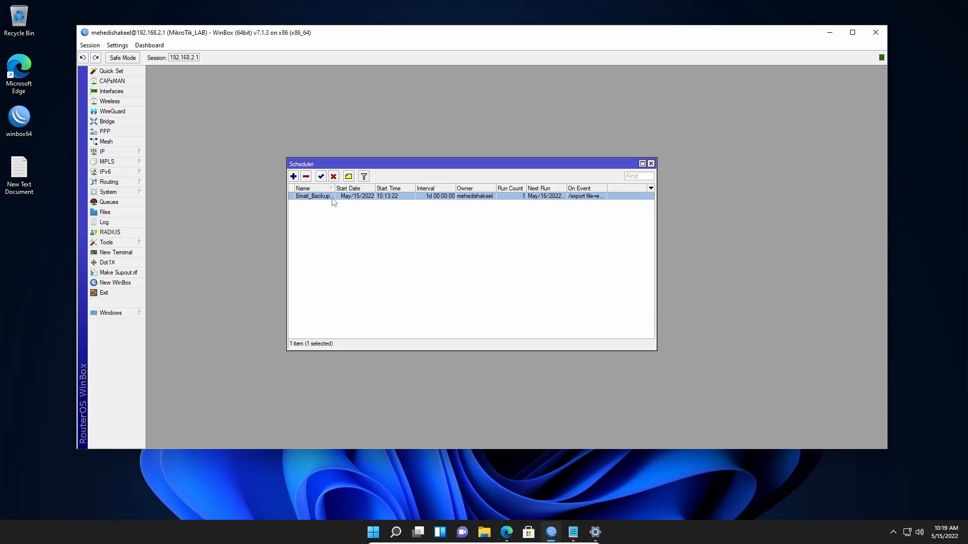
{"action": "mouse_move", "coordinate": [391, 201]}
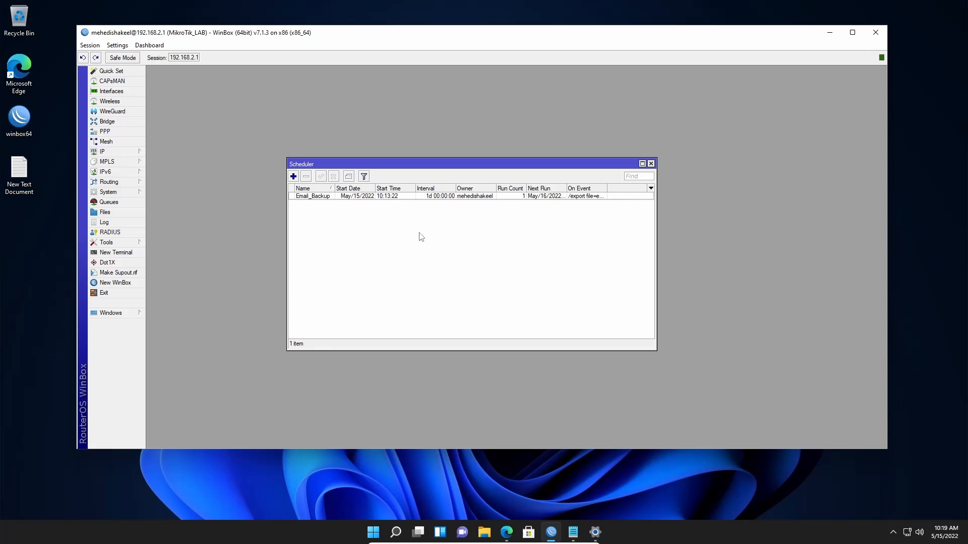
{"action": "mouse_move", "coordinate": [393, 234]}
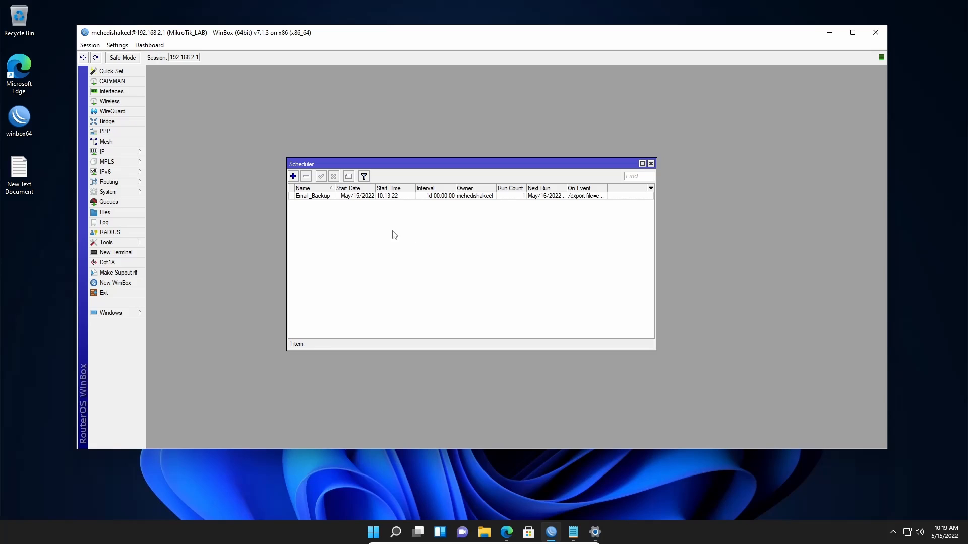
Step: Add an 'Auto Reboot' schedule with a 1d interval running 'system reboot'
{"action": "left_click", "coordinate": [292, 177]}
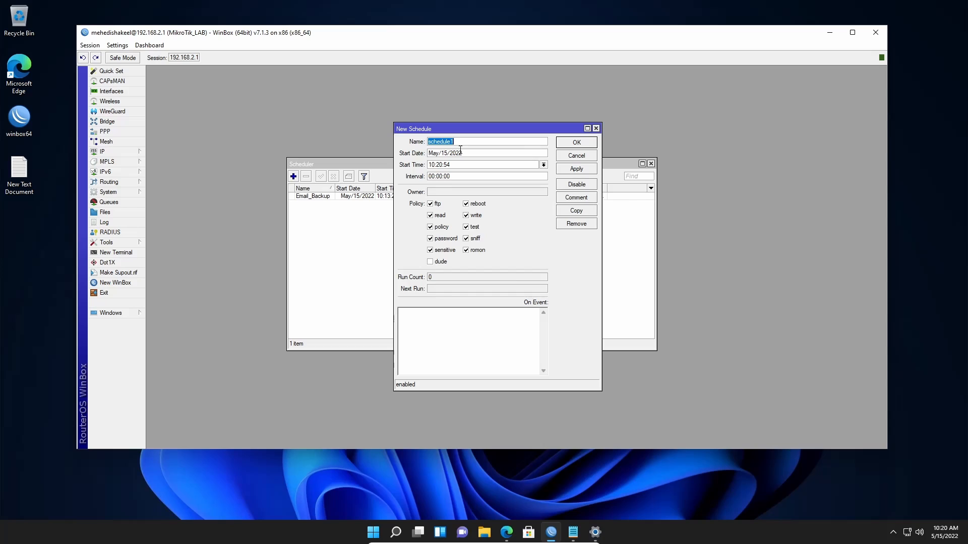
{"action": "type", "text": "Auto"}
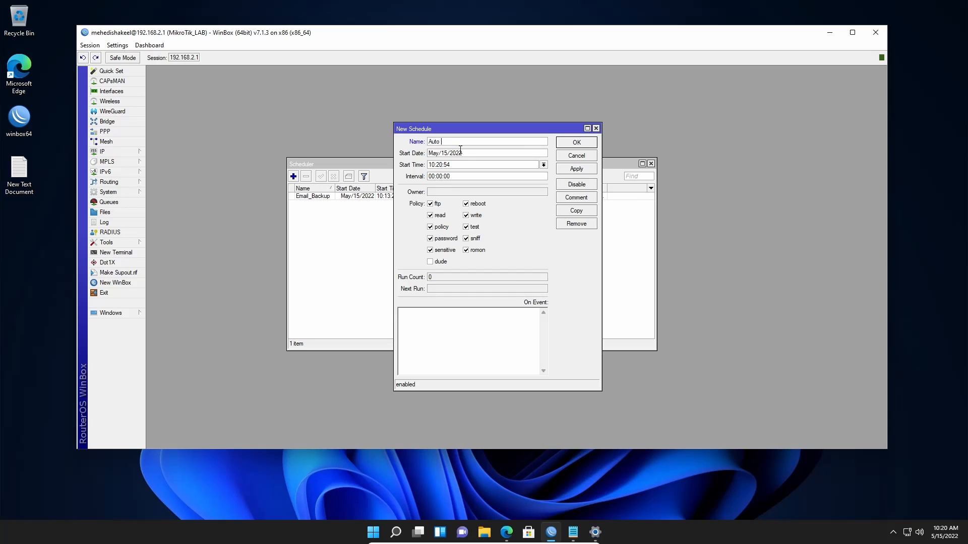
{"action": "type", "text": "Reboot"}
{"action": "left_click", "coordinate": [484, 164]}
{"action": "type", "text": "2"}
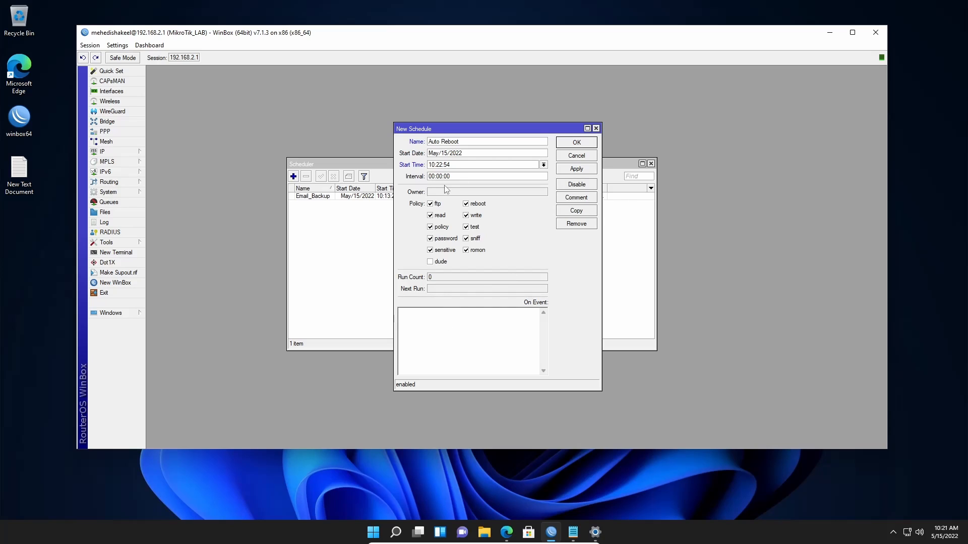
{"action": "type", "text": "1"}
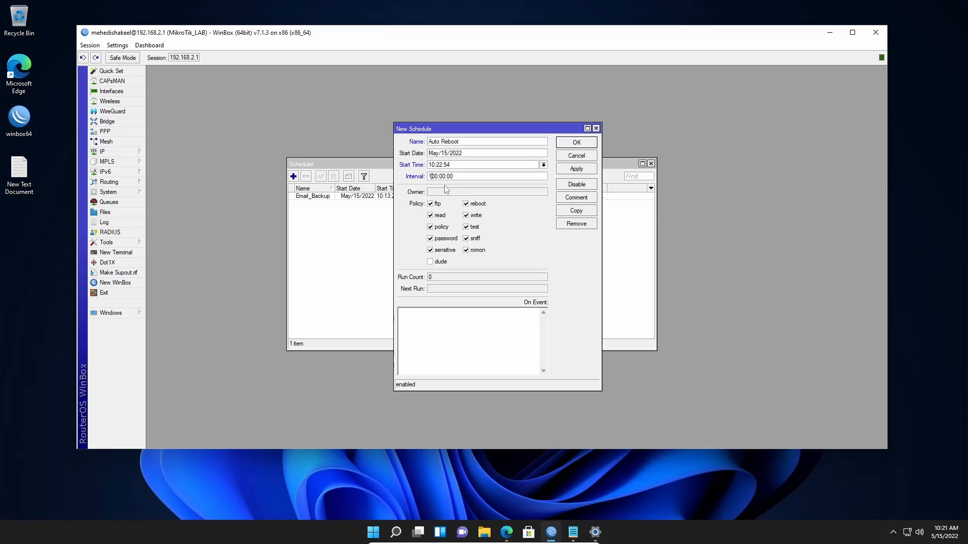
{"action": "type", "text": "d"}
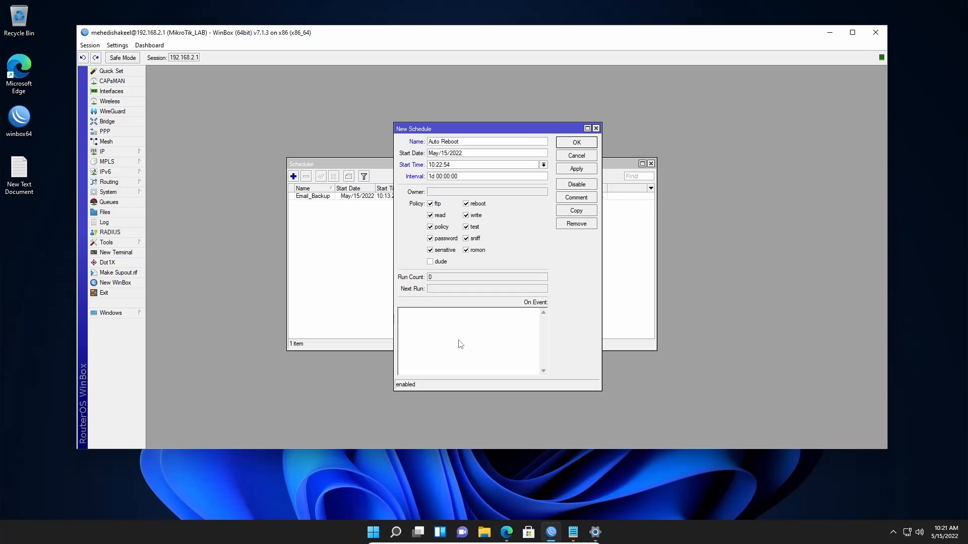
{"action": "type", "text": "system reboot"}
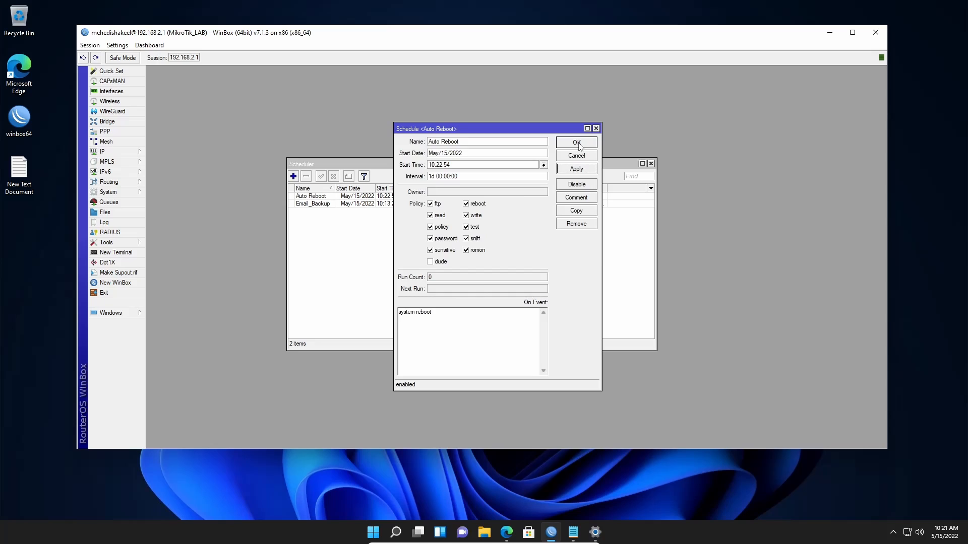
Step: Close the Auto Reboot schedule with OK and dismiss the RouterOS welcome notice
{"action": "left_click", "coordinate": [575, 142]}
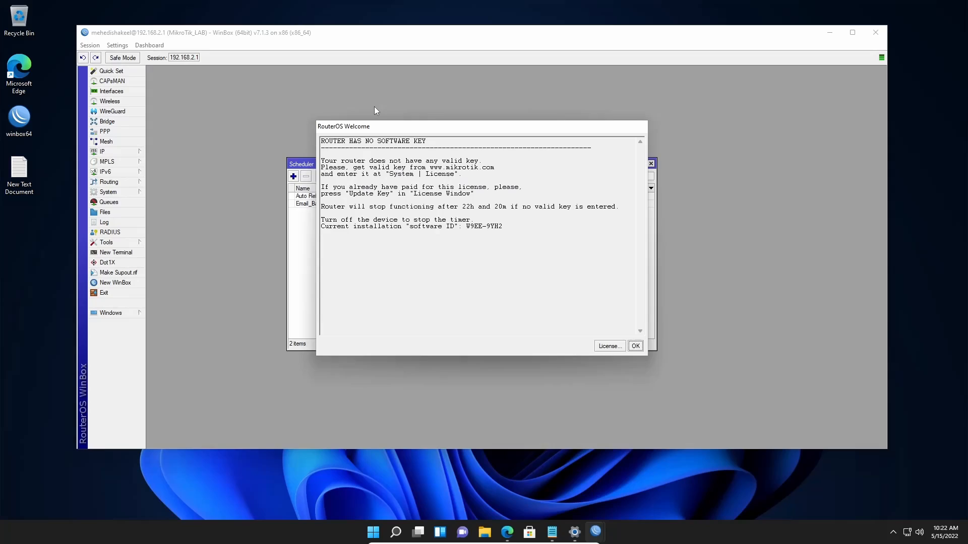
{"action": "left_click", "coordinate": [635, 346]}
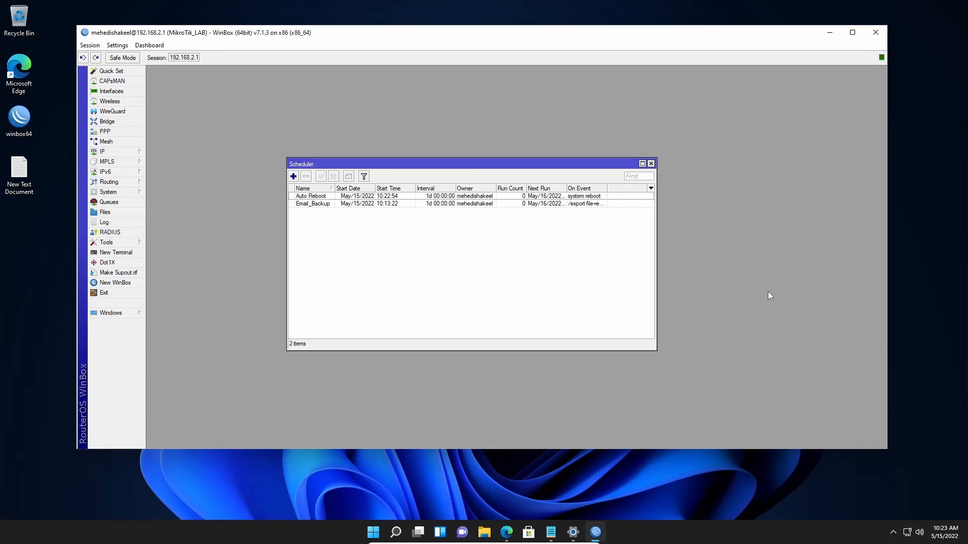